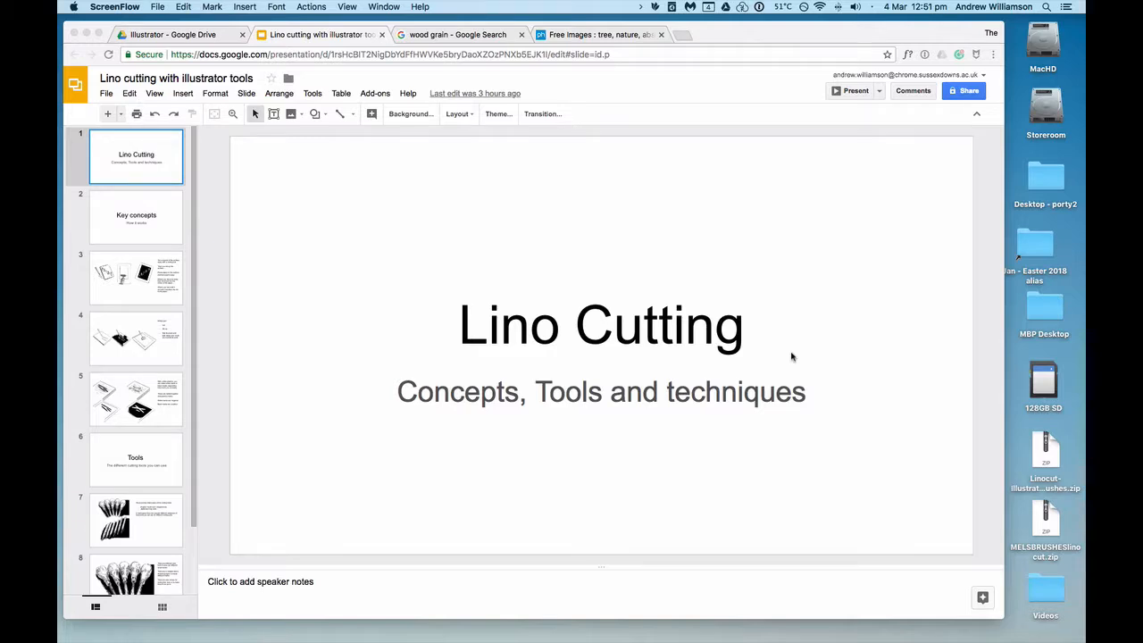
pyautogui.moveTo(782, 353)
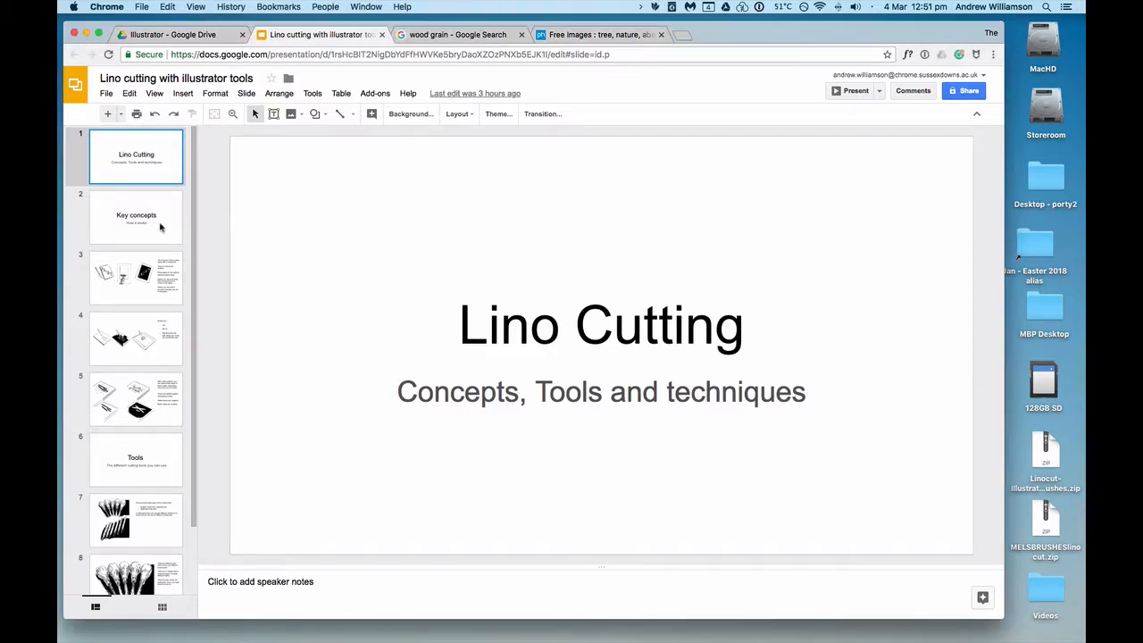
# - Show slide 3, the cut, ink and press-paper illustration slide
pyautogui.click(136, 216)
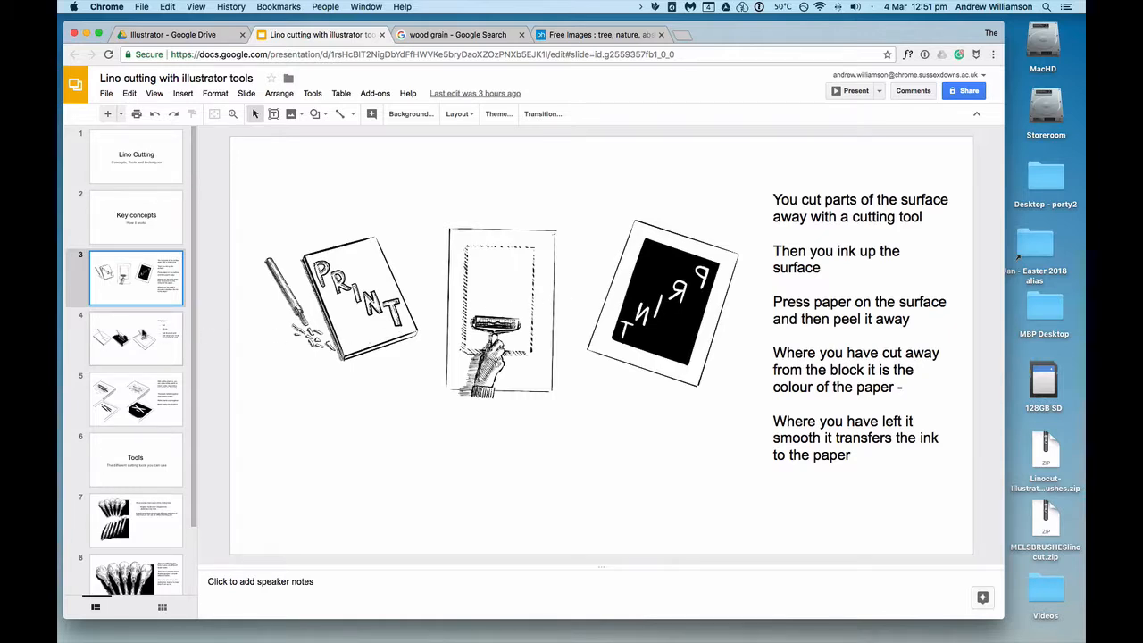
# - Show slide 4, the 'Simply put' cut, ink up, rub and peel summary
pyautogui.click(136, 337)
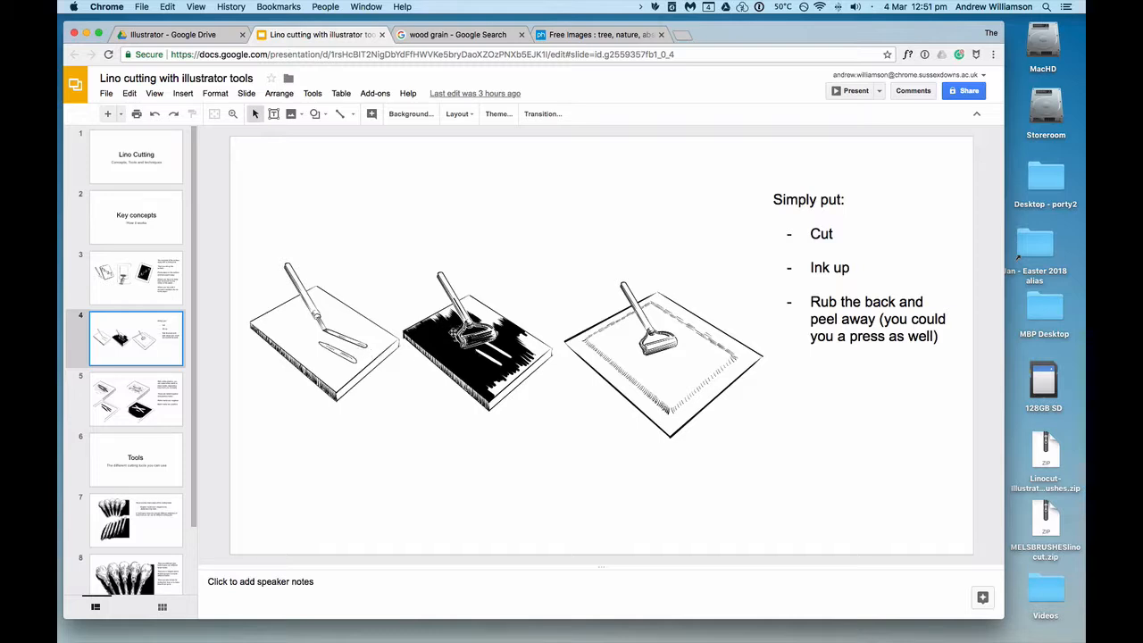
pyautogui.moveTo(244, 350)
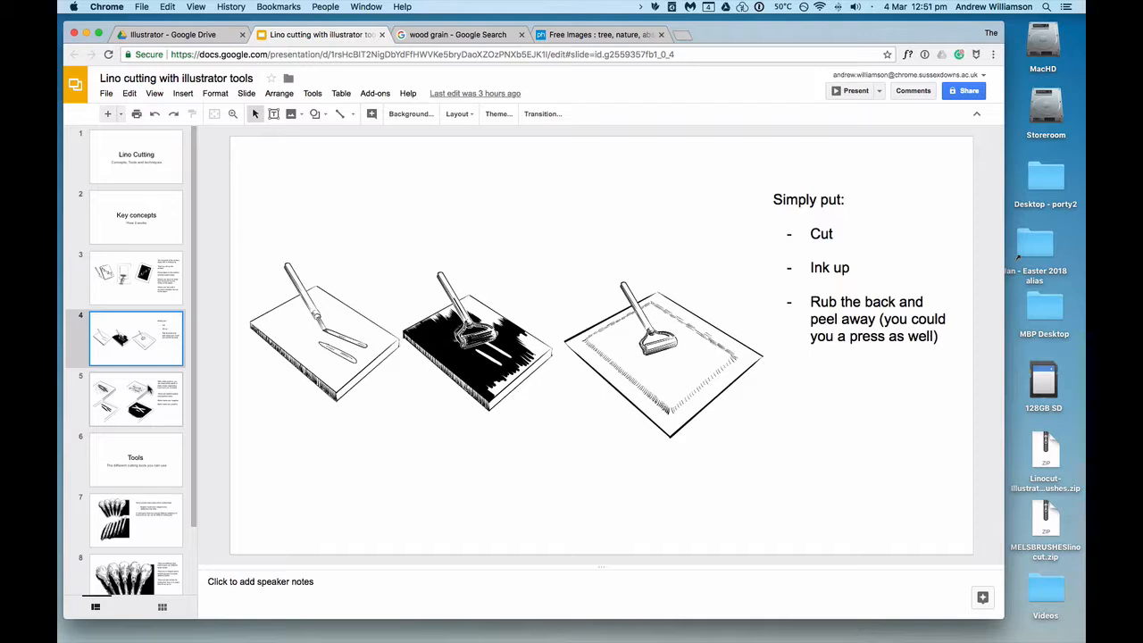
# - Show the negative and positive marks slide, then the 'Tools' title slide
pyautogui.click(135, 400)
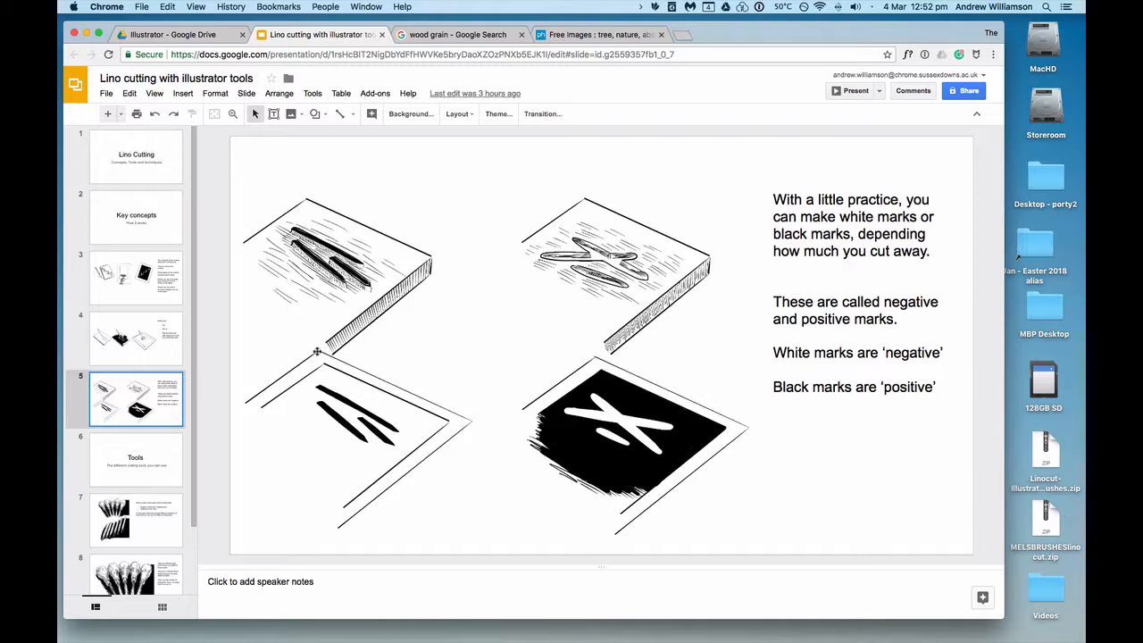
pyautogui.moveTo(353, 289)
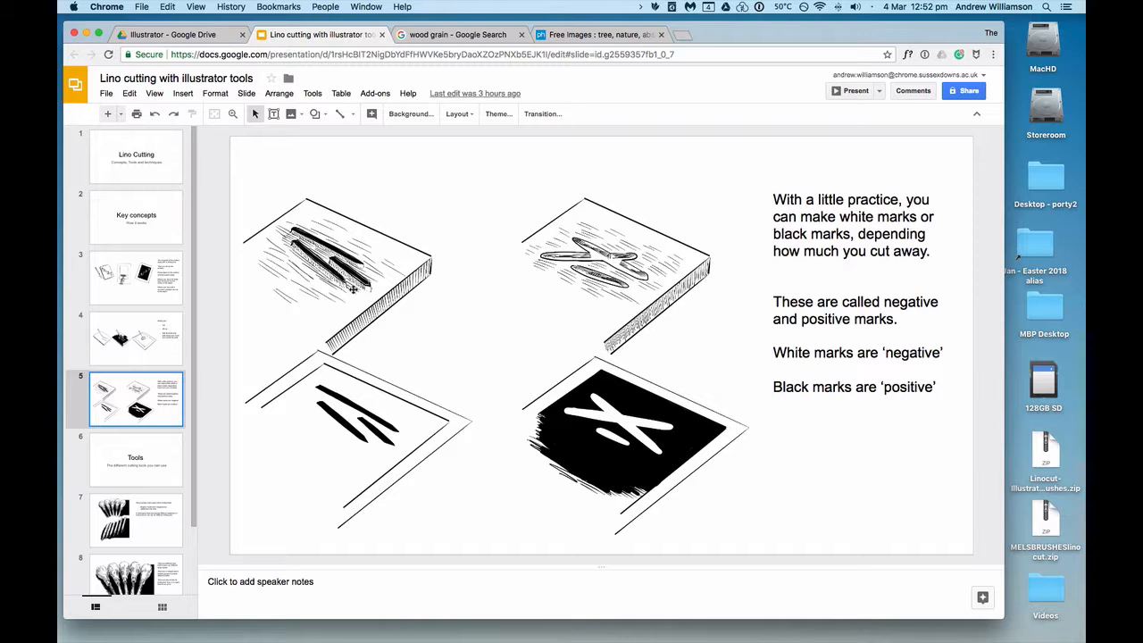
pyautogui.moveTo(375, 286)
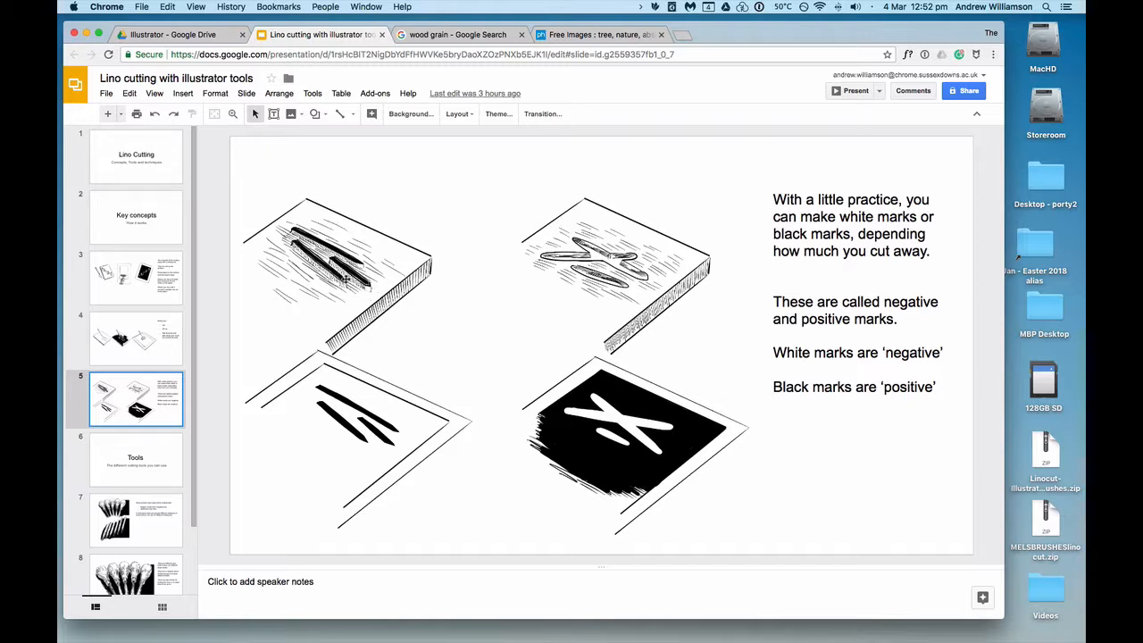
pyautogui.moveTo(361, 327)
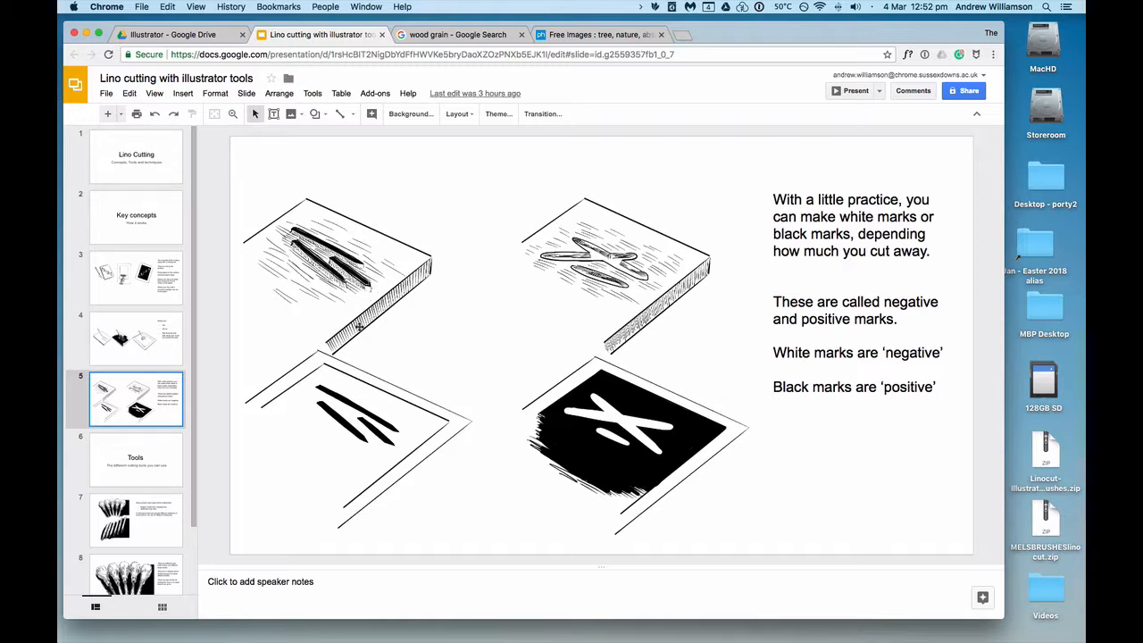
pyautogui.moveTo(393, 457)
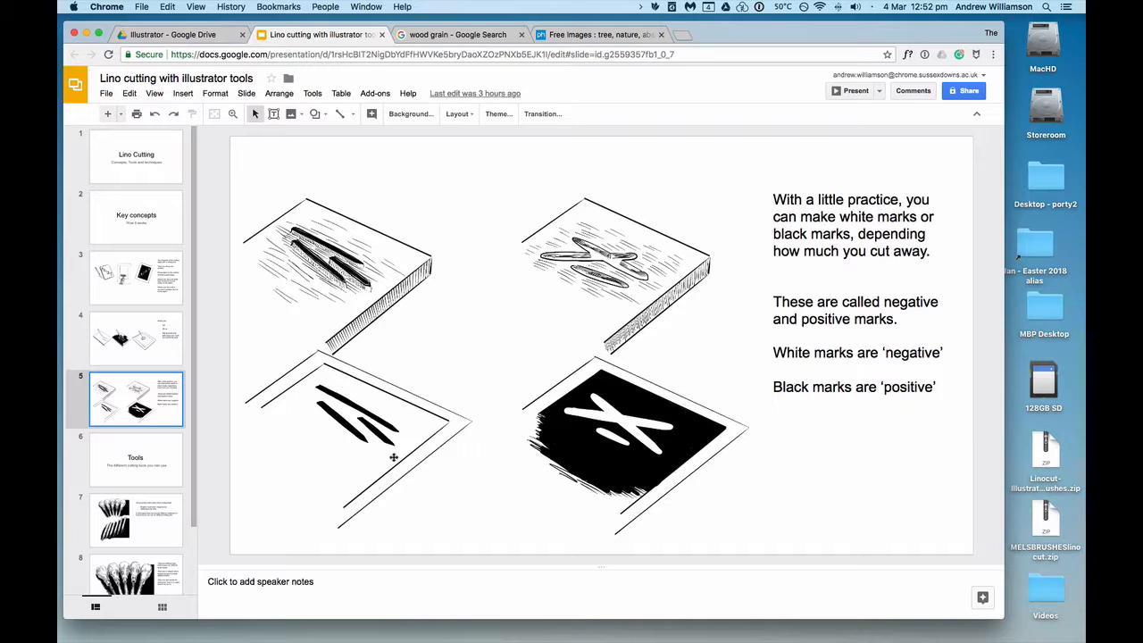
pyautogui.moveTo(395, 449)
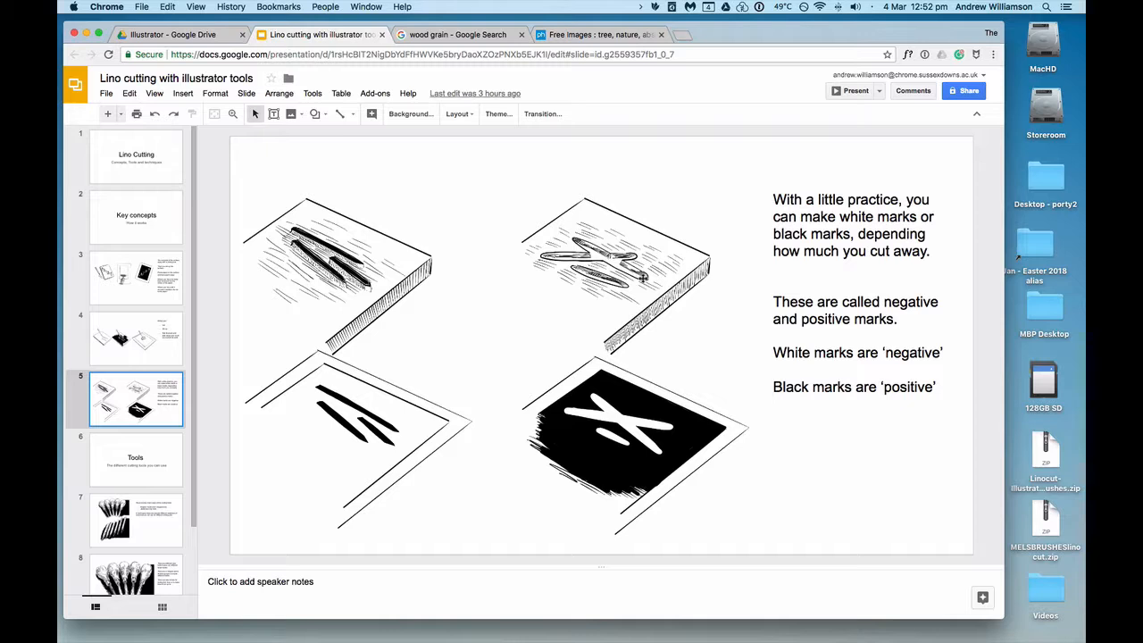
pyautogui.moveTo(636, 433)
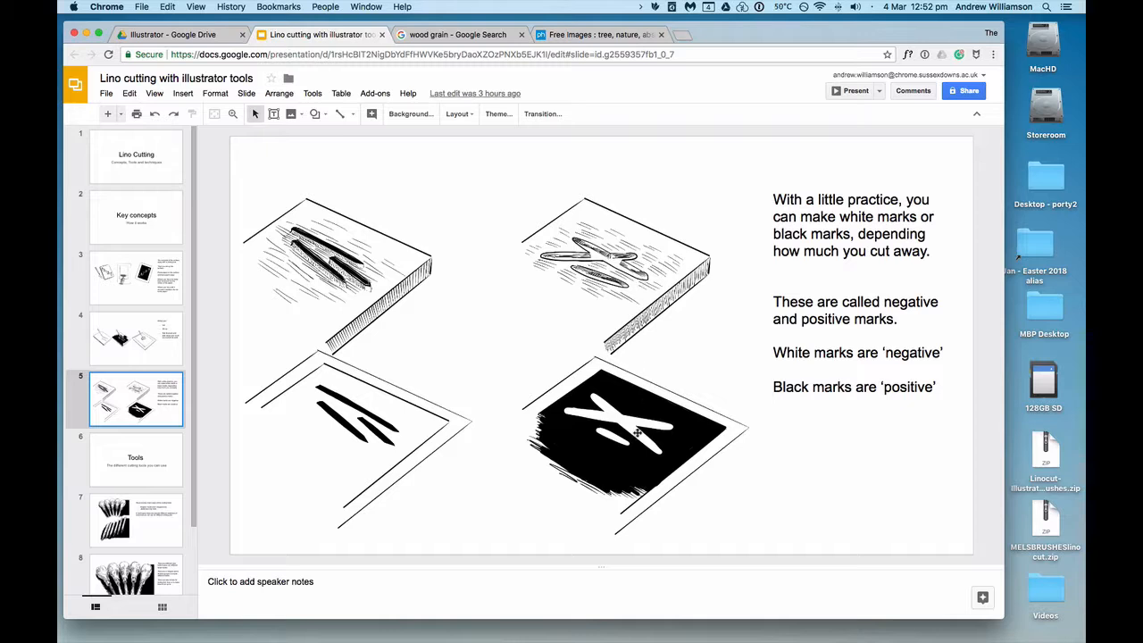
pyautogui.moveTo(636, 421)
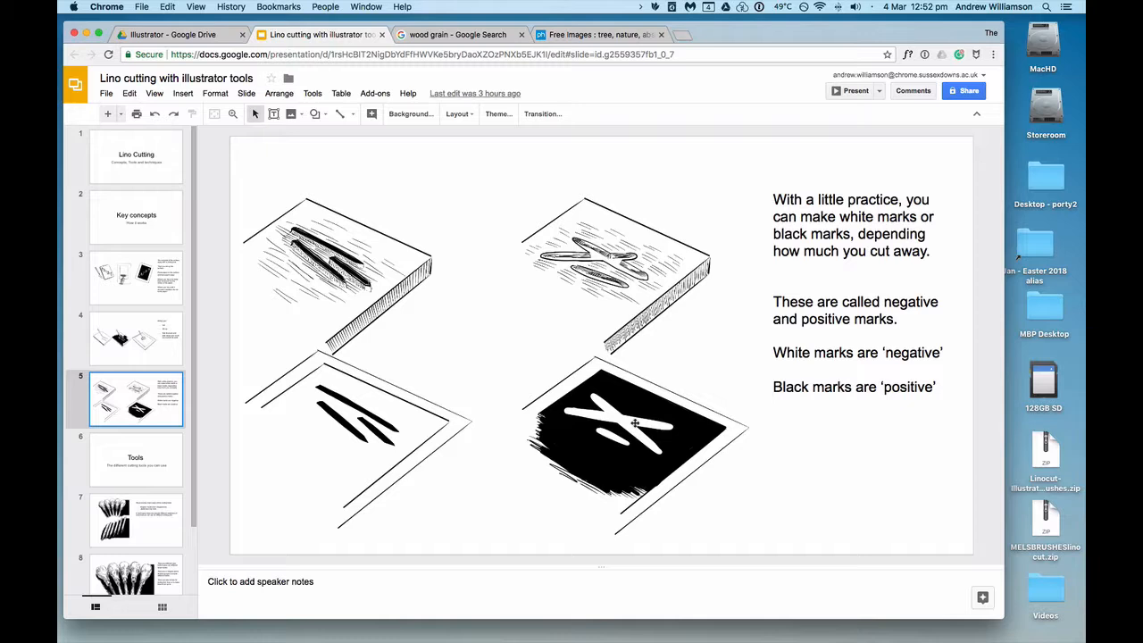
pyautogui.click(136, 461)
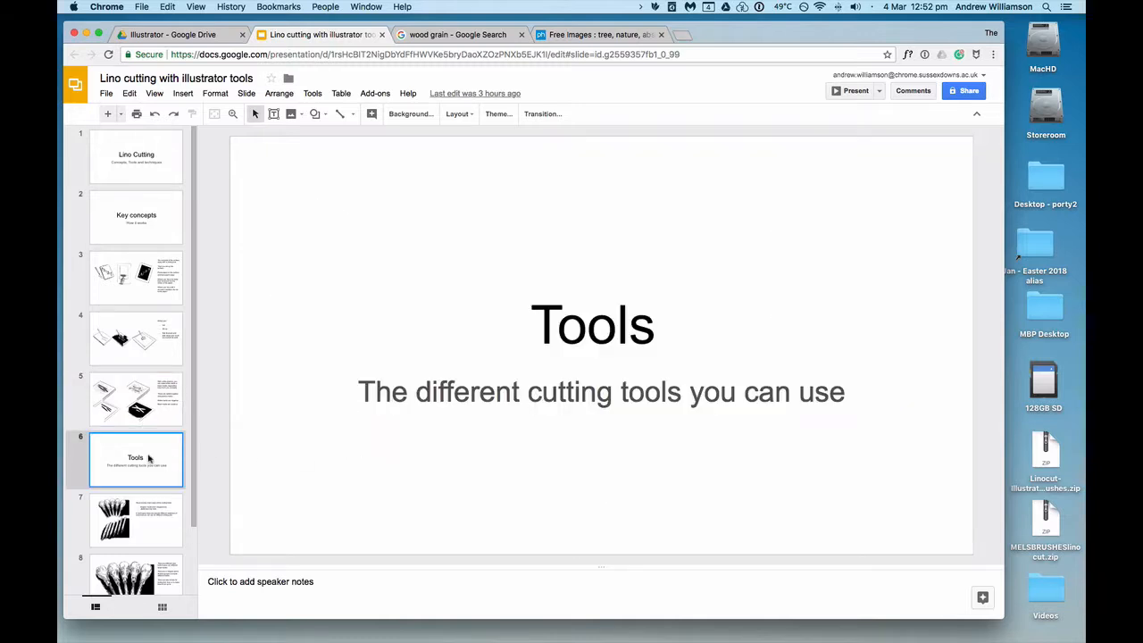
# - Show slide 8 with the five gouge handles, V and U gouges and knives
pyautogui.click(136, 516)
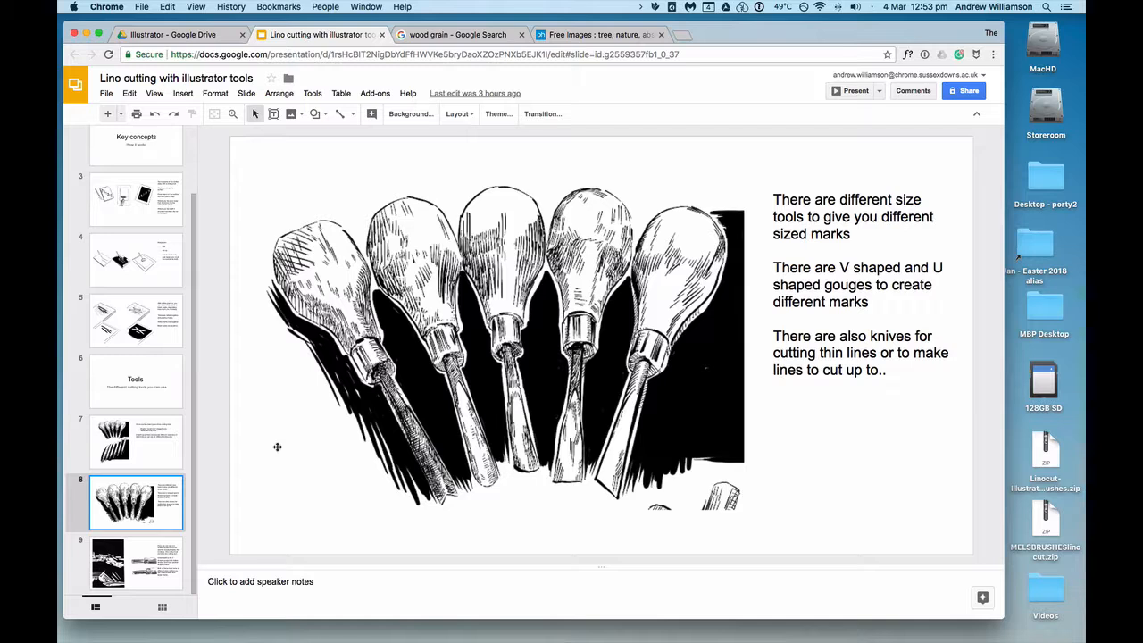
pyautogui.moveTo(593, 479)
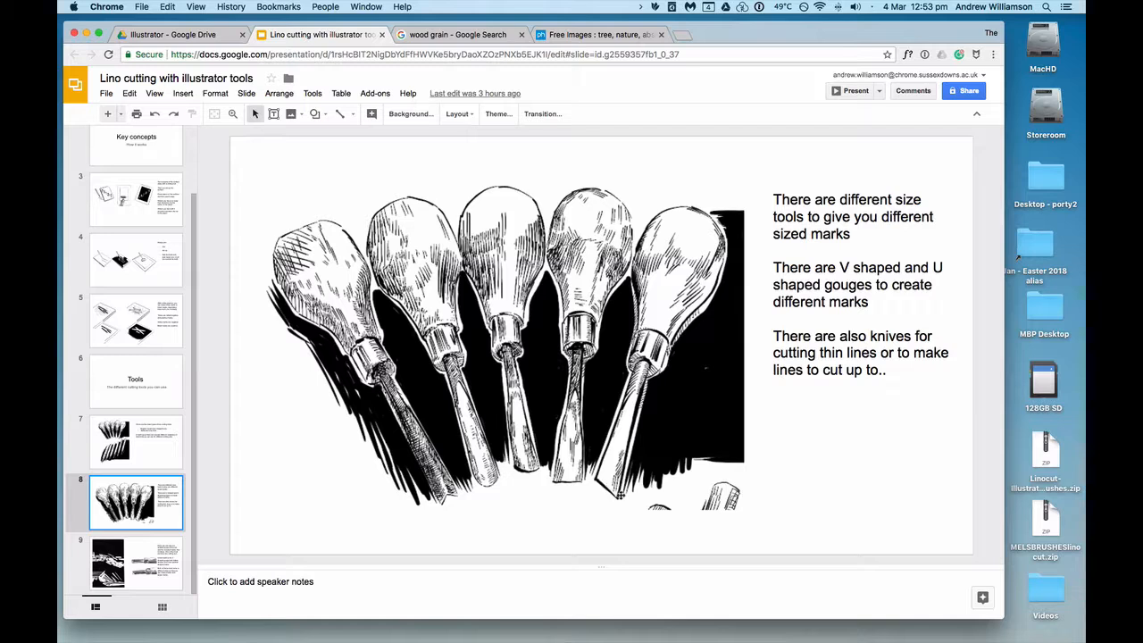
pyautogui.moveTo(571, 493)
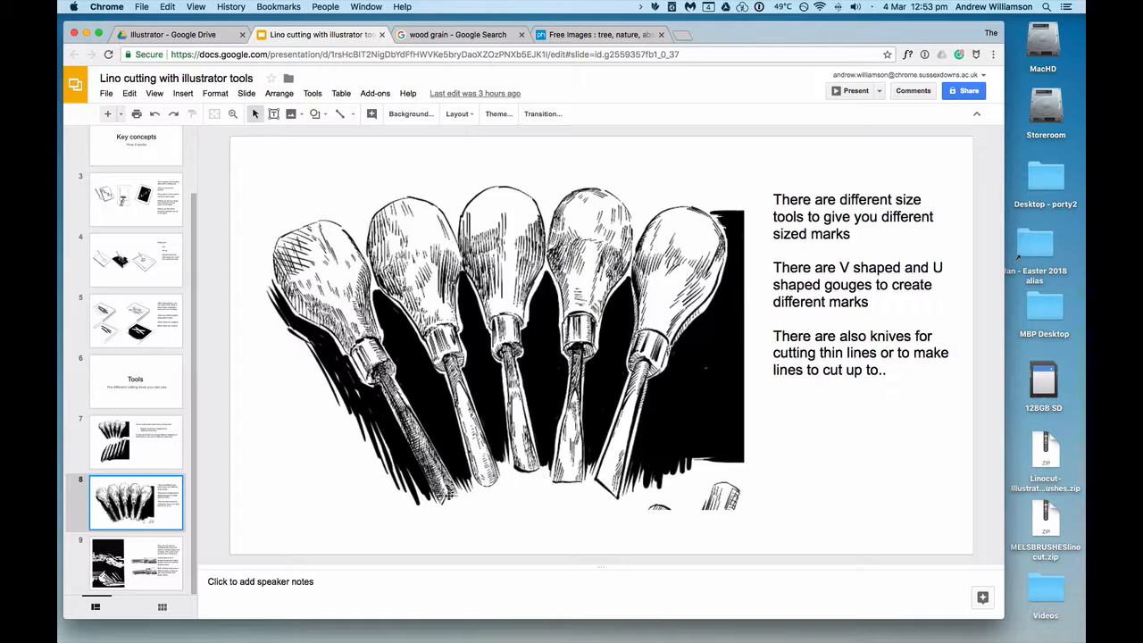
pyautogui.moveTo(143, 561)
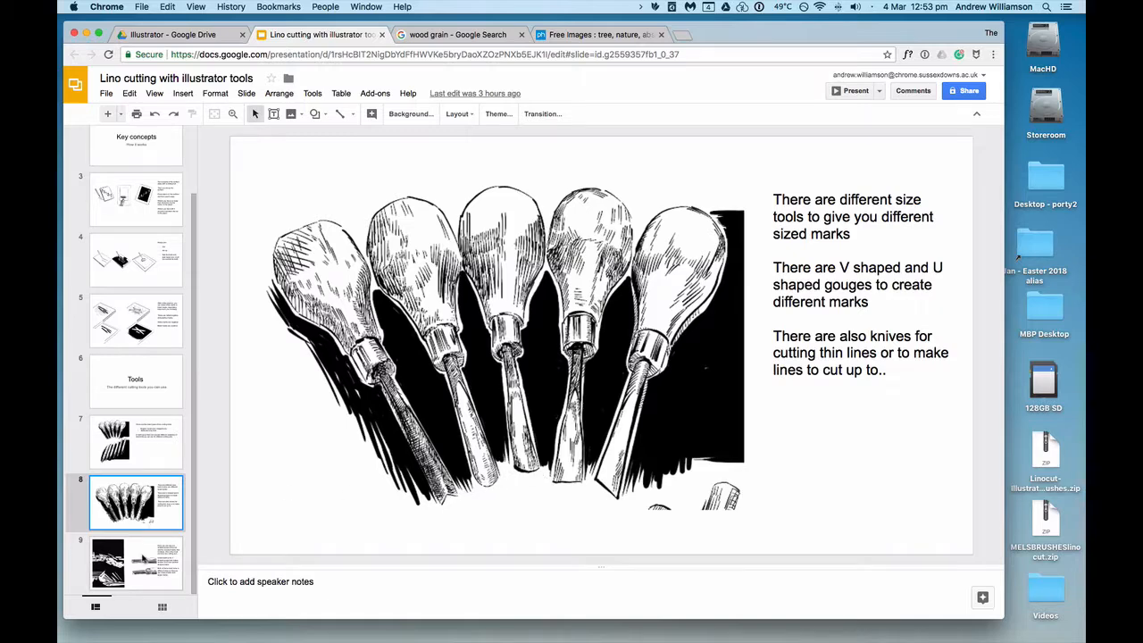
# - Show slide 9 comparing U-shaped and V-shaped gouge marks
pyautogui.click(136, 563)
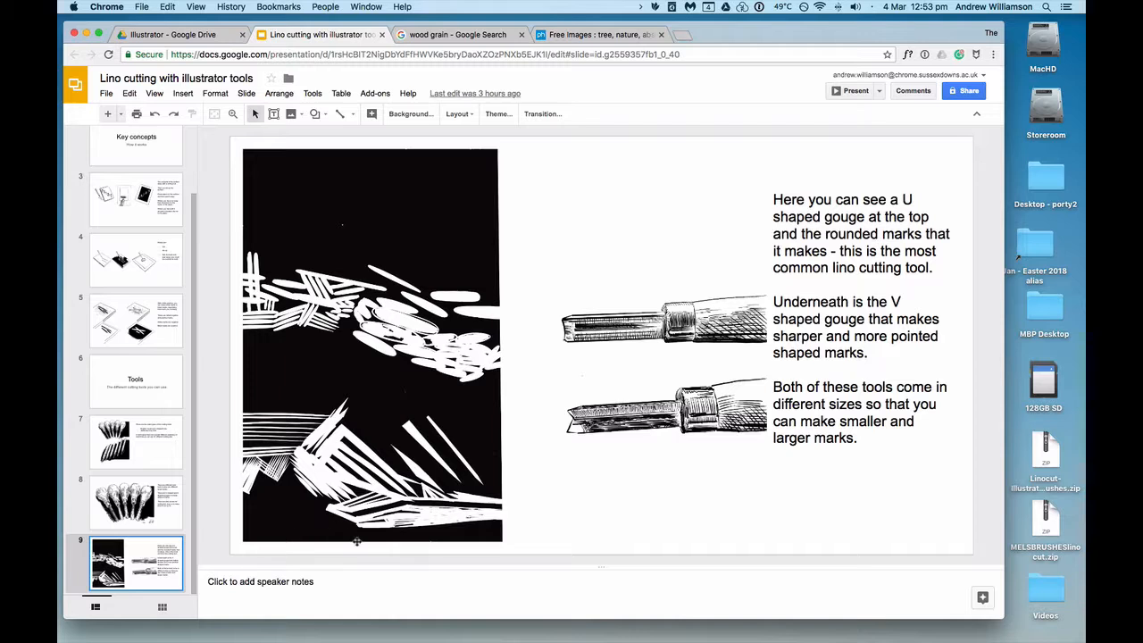
pyautogui.moveTo(550, 389)
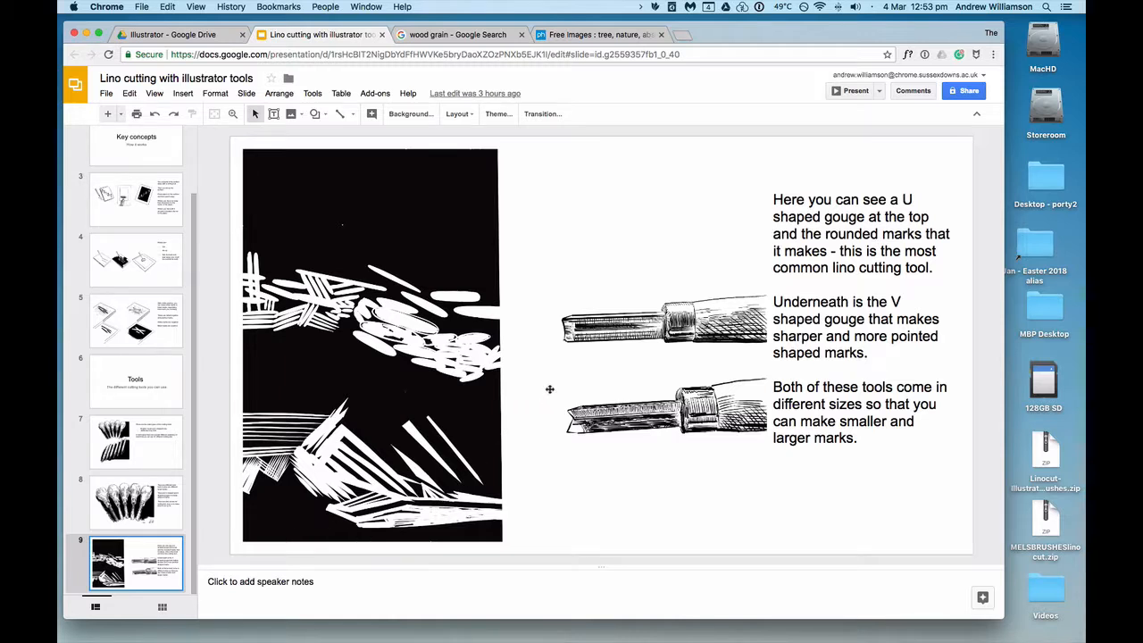
pyautogui.moveTo(563, 374)
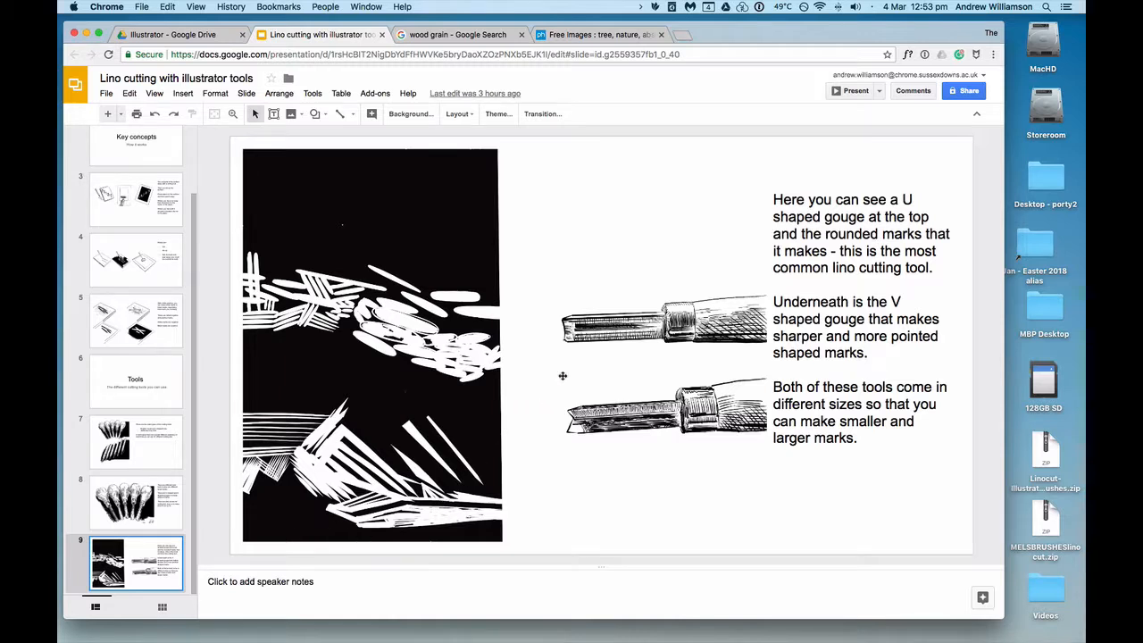
pyautogui.moveTo(301, 354)
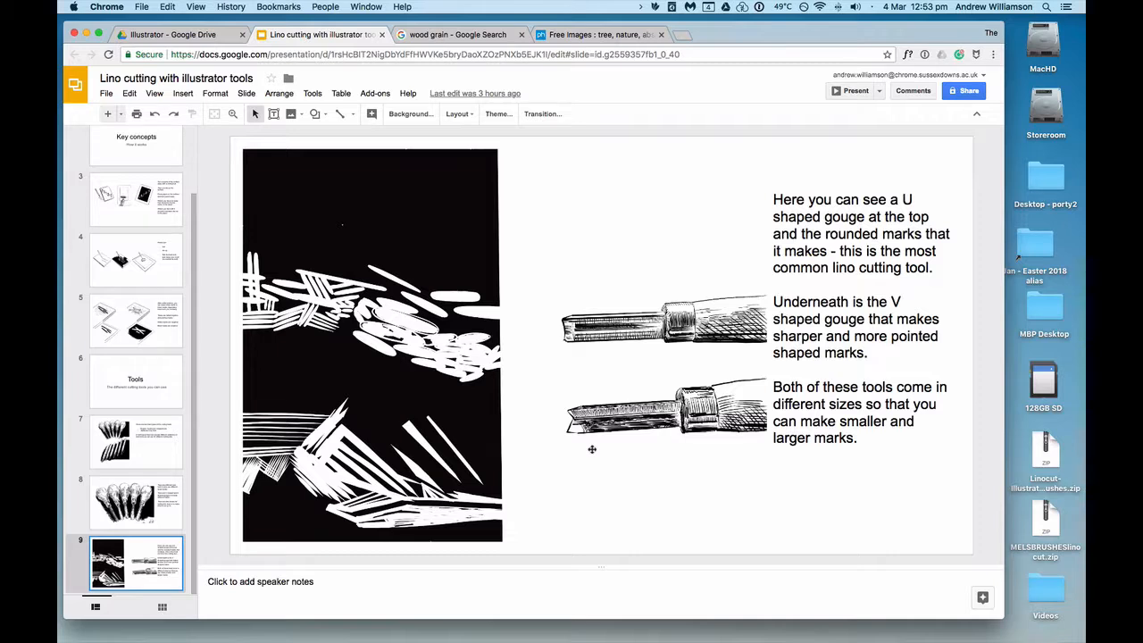
pyautogui.moveTo(567, 450)
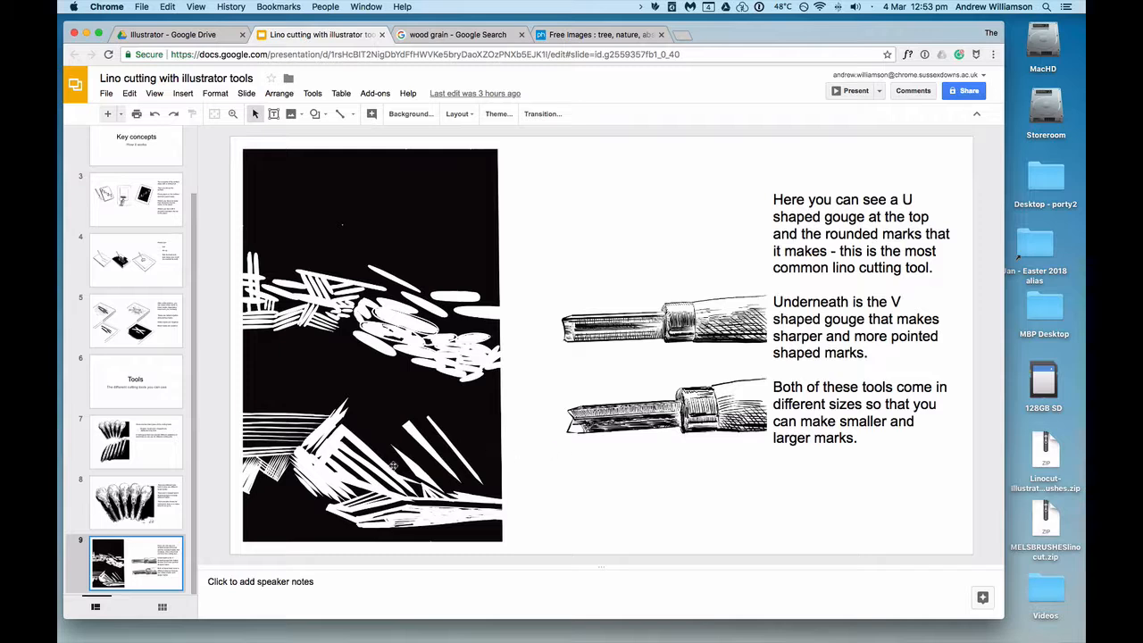
pyautogui.moveTo(222, 457)
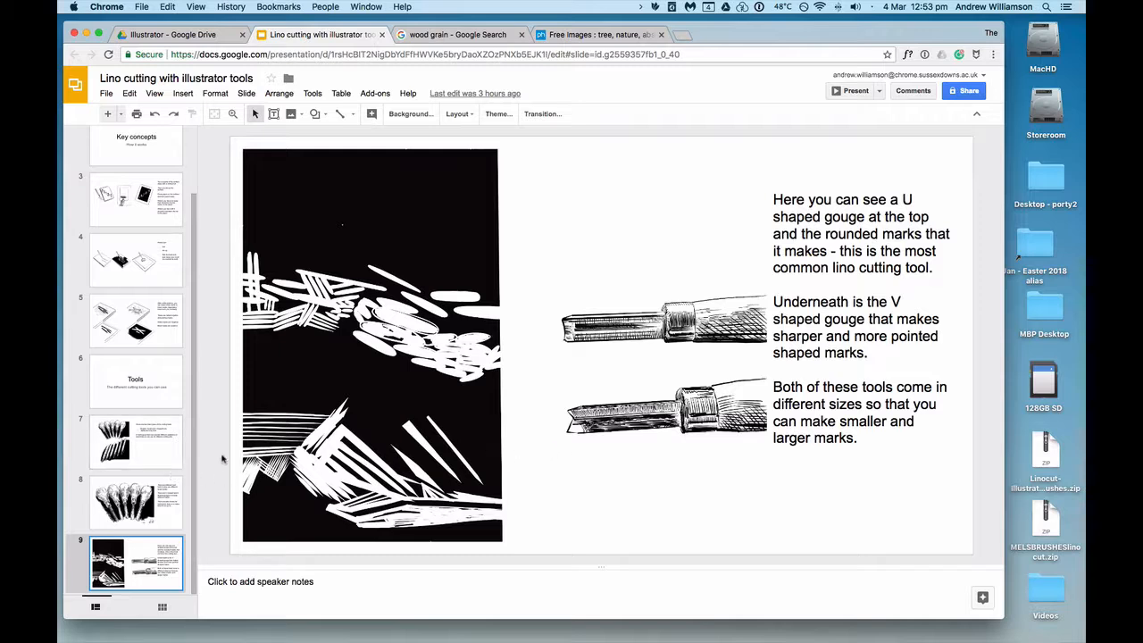